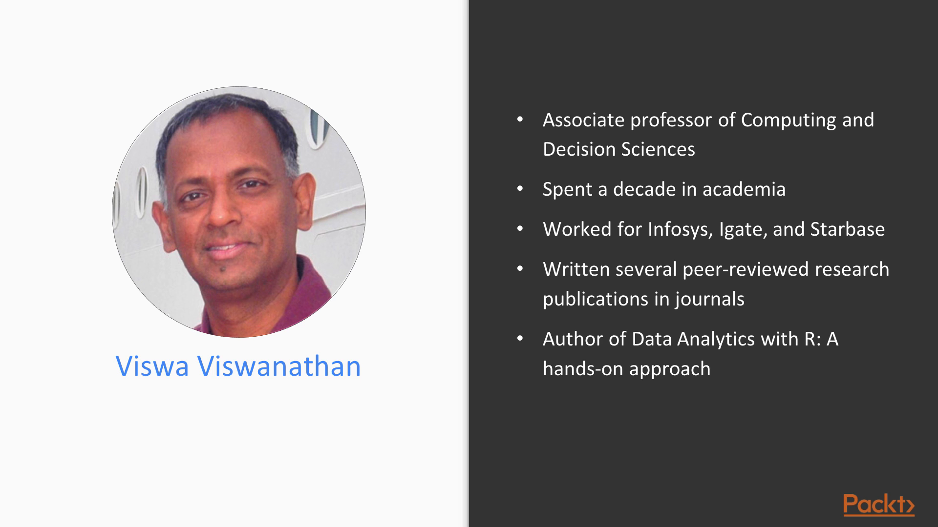
# Step: Advance from the author bio slide to 'The Course Overview' title slide
pyautogui.press('Right')
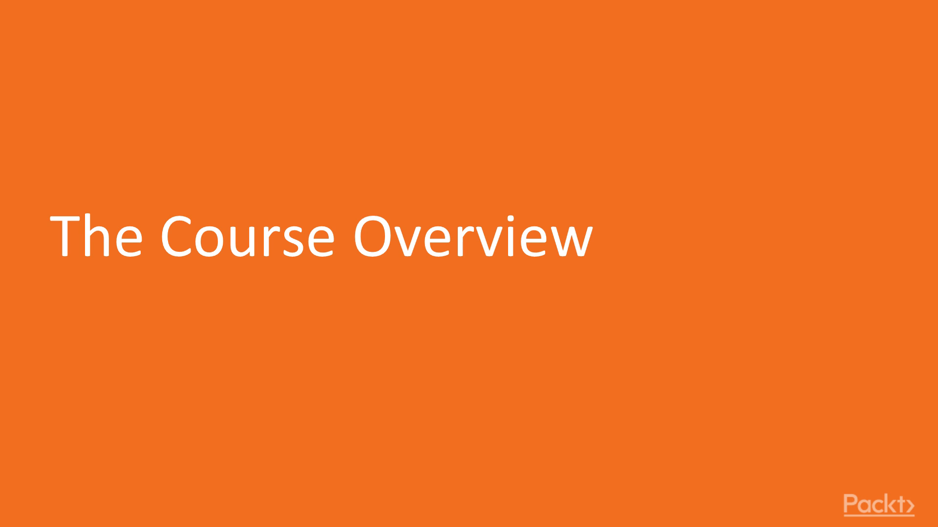
# Step: Advance to the Data Analysis slide and then past it toward the time series demo
pyautogui.press('Right')
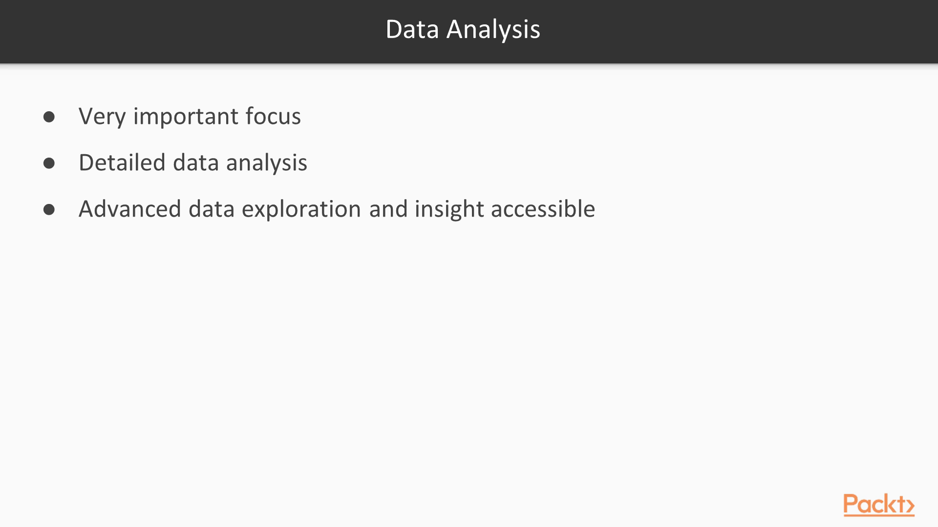
pyautogui.press('right')
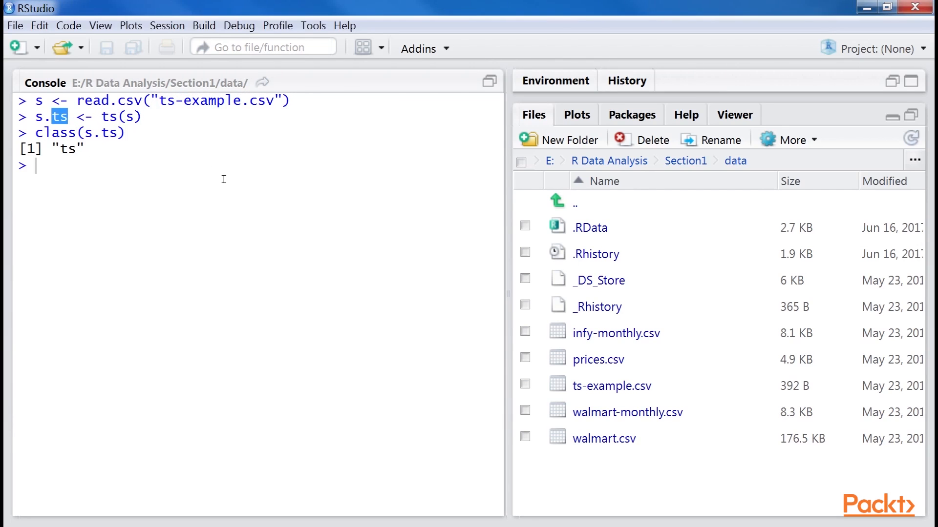
# Step: Run plot(s.ts) in the console to plot the ts-example.csv time series
pyautogui.write('plot(s.ts)')
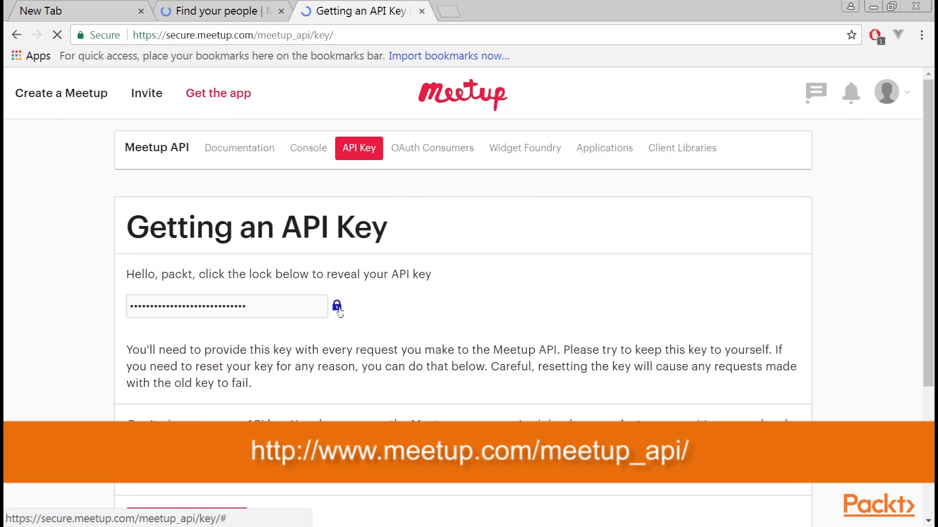
# Step: Reveal the masked Meetup API key on the Getting an API Key page
pyautogui.click(337, 305)
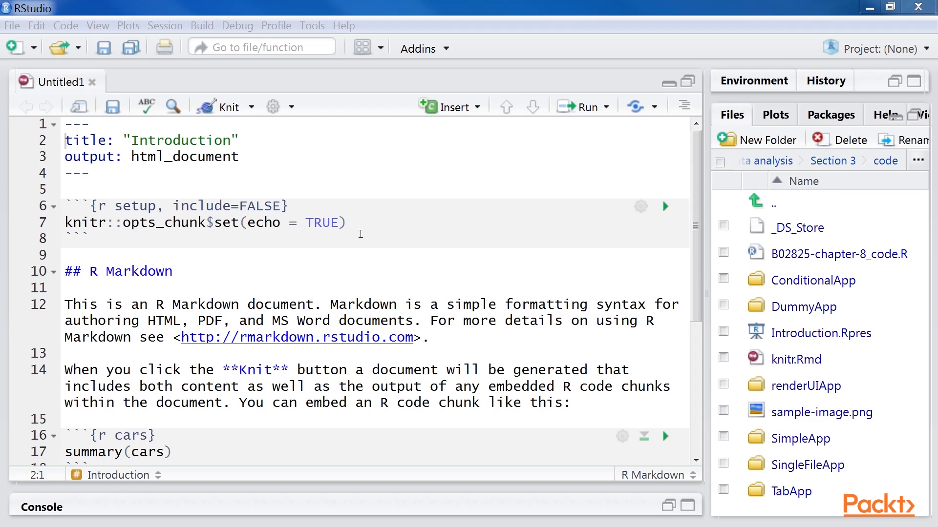
# Step: Read the ne_50m_airports shapefile into airports_sp with readOGR, reporting 281 features and 10 fields
pyautogui.click(76, 173)
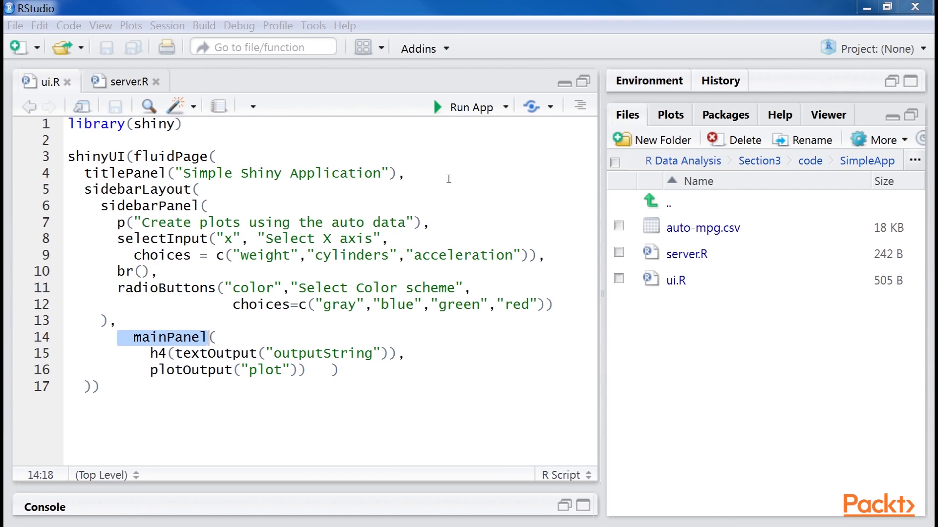
pyautogui.click(469, 107)
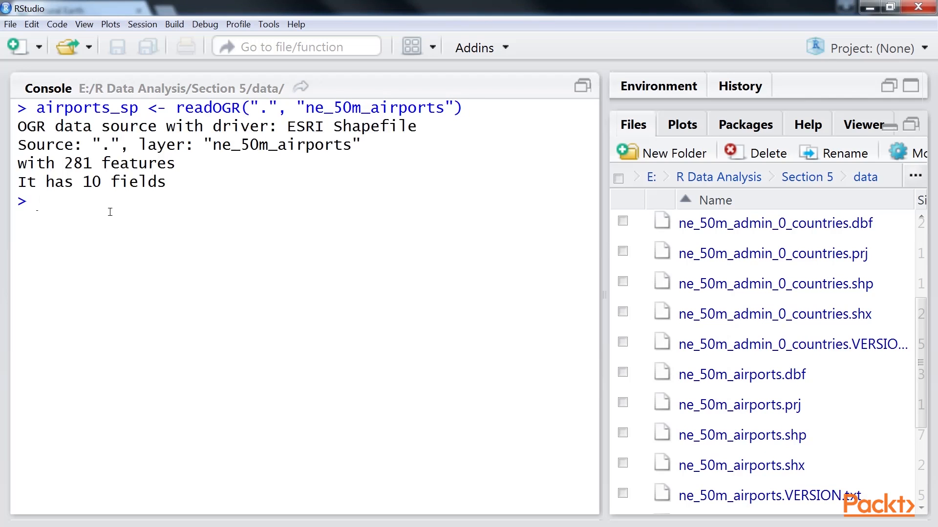
# Step: Run class(airports_sp) in the console, then advance the slides to Prerequisites
pyautogui.write('class(airports_sp)')
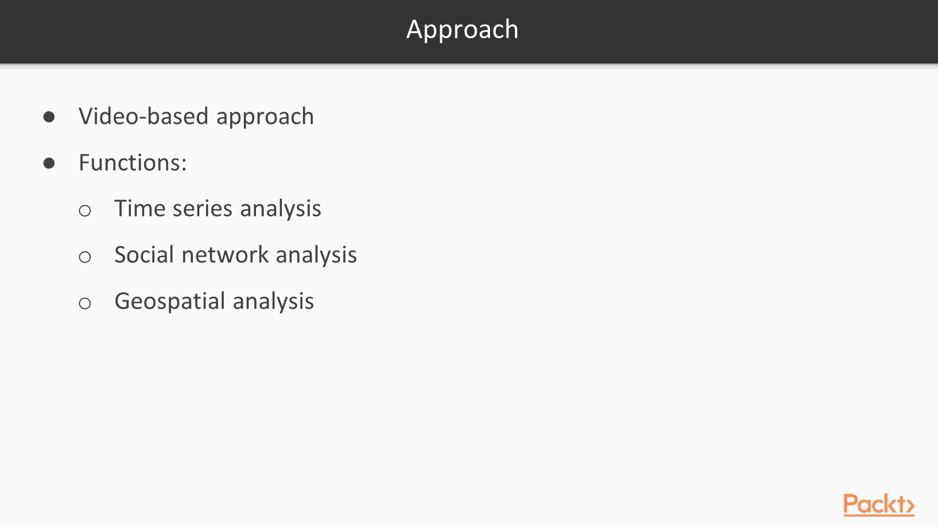
pyautogui.press('Right')
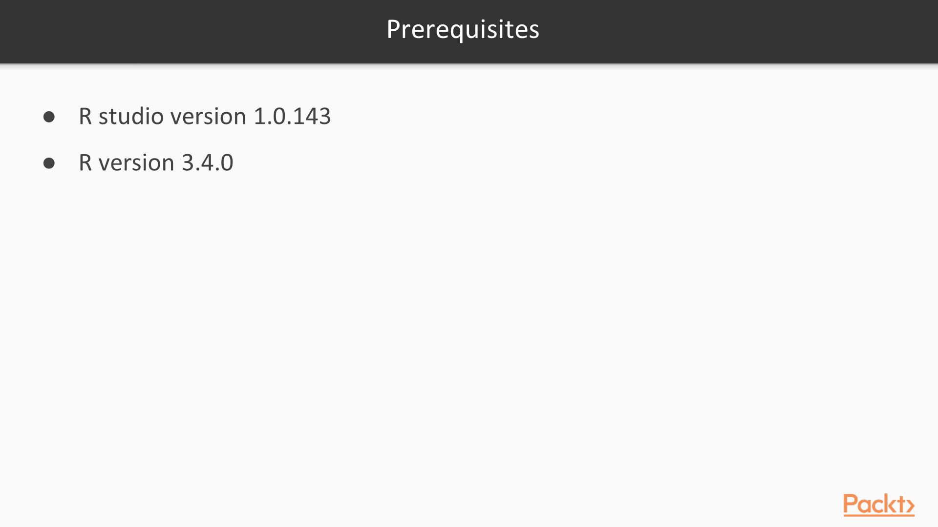